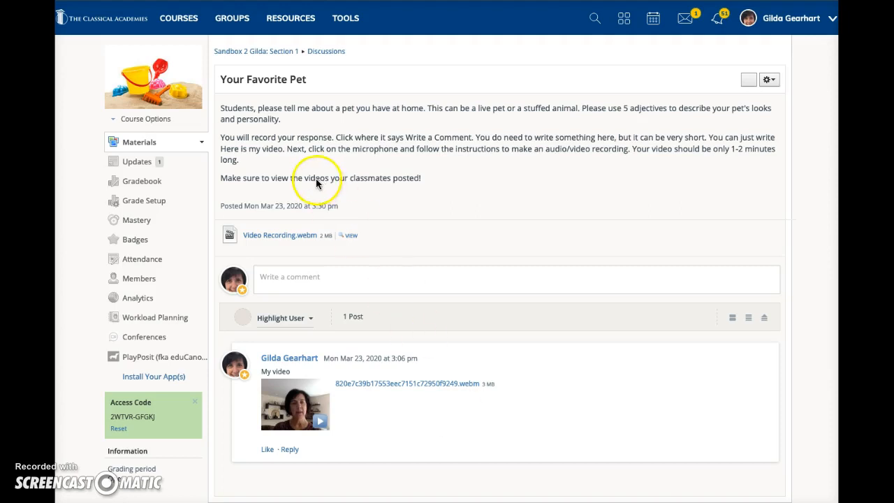
mouse_move(791, 92)
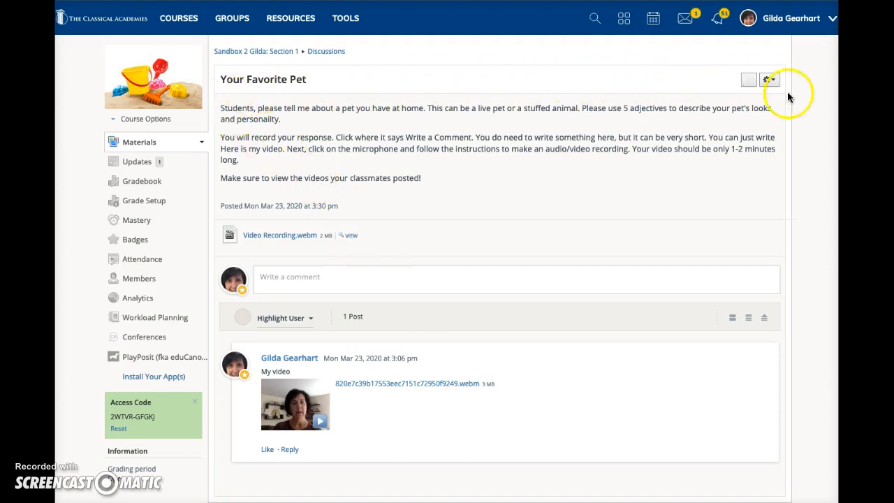
mouse_move(395, 128)
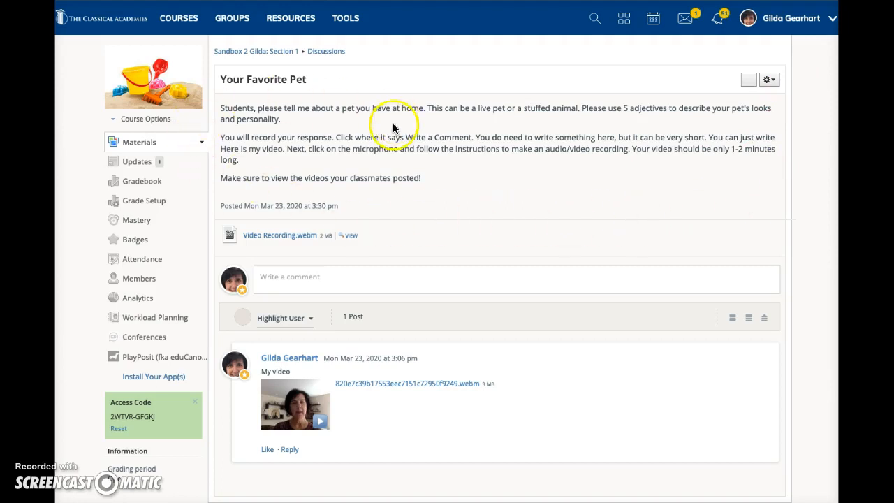
mouse_move(244, 330)
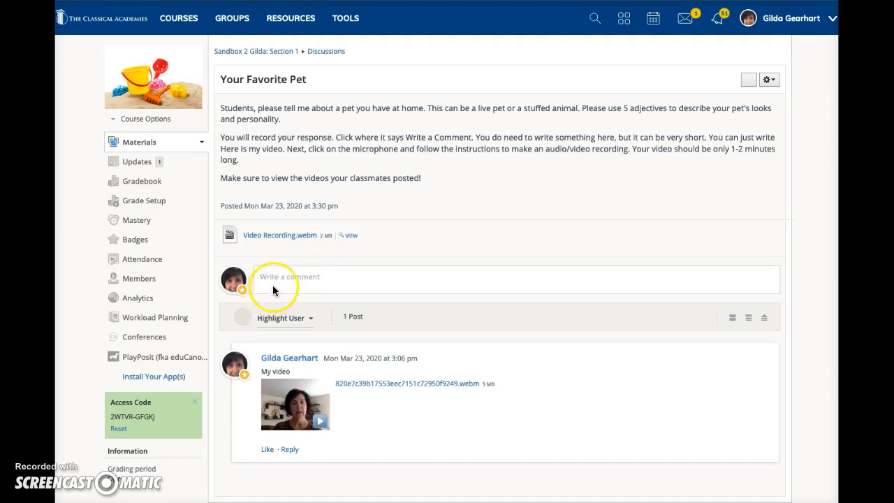
mouse_move(309, 282)
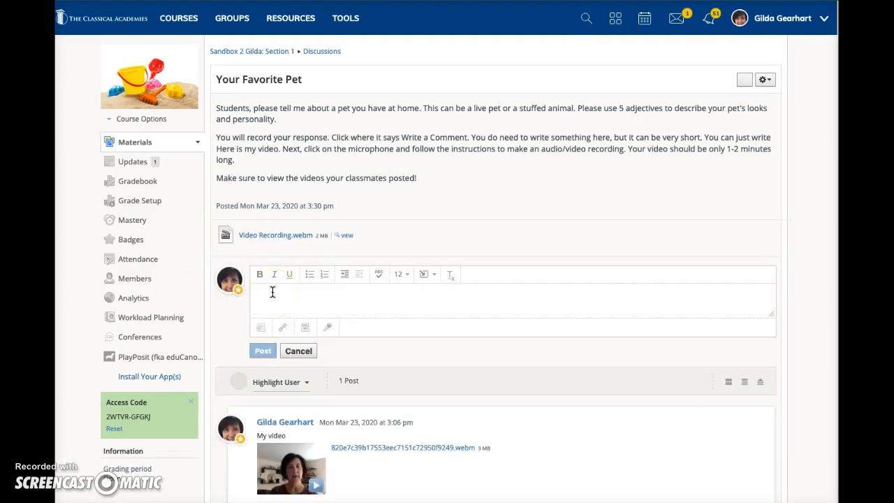
- Enter 'My video' as the comment text on the Your Favorite Pet discussion
text(M)
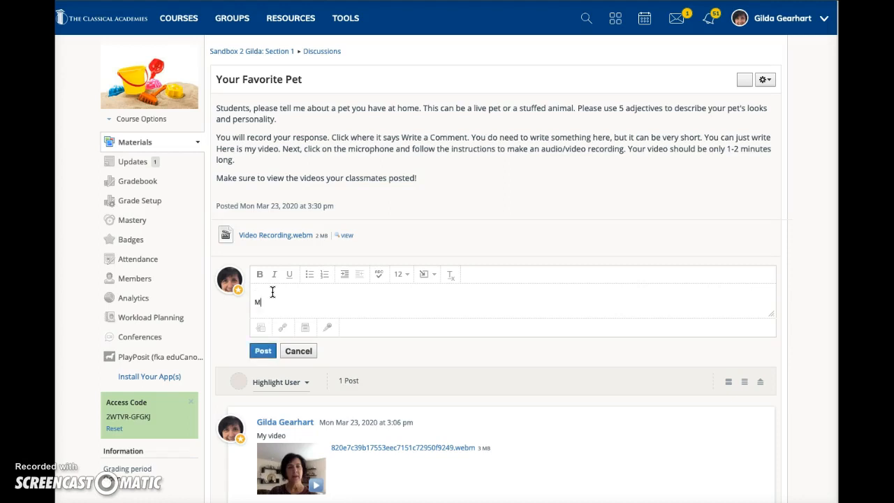
text(y video)
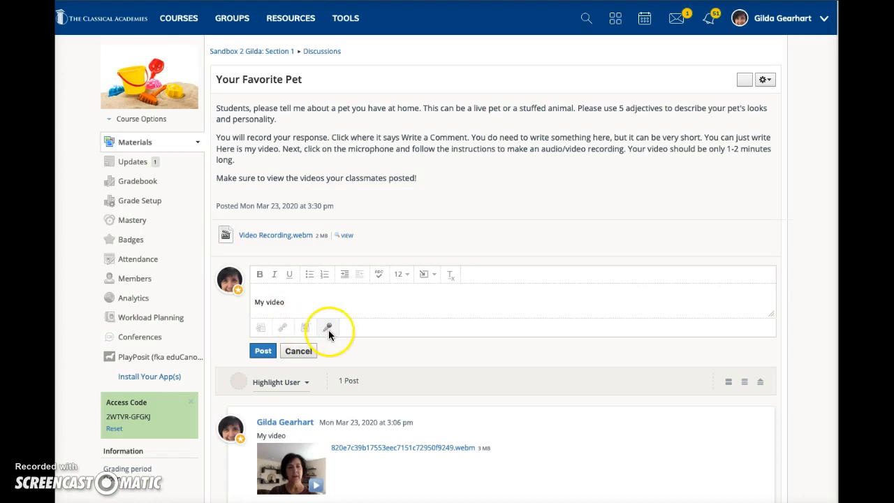
- Open the recorder in Audio & Video mode and allow camera and microphone access
click(327, 327)
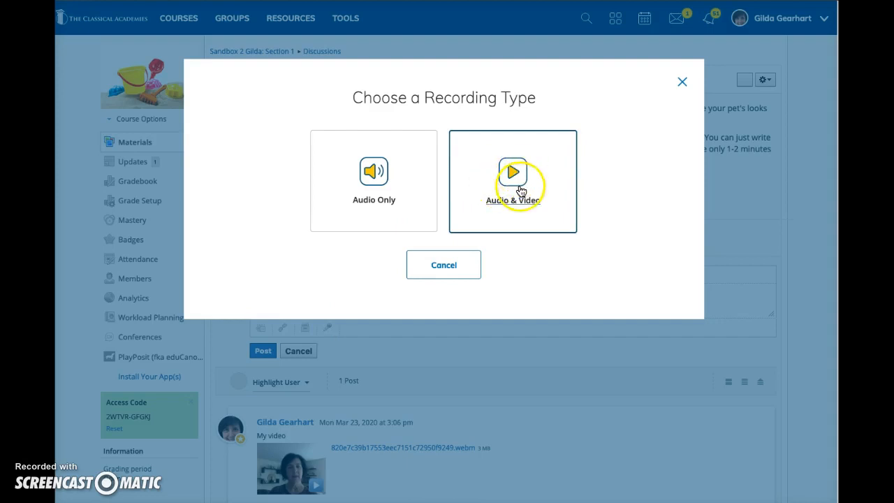
click(512, 181)
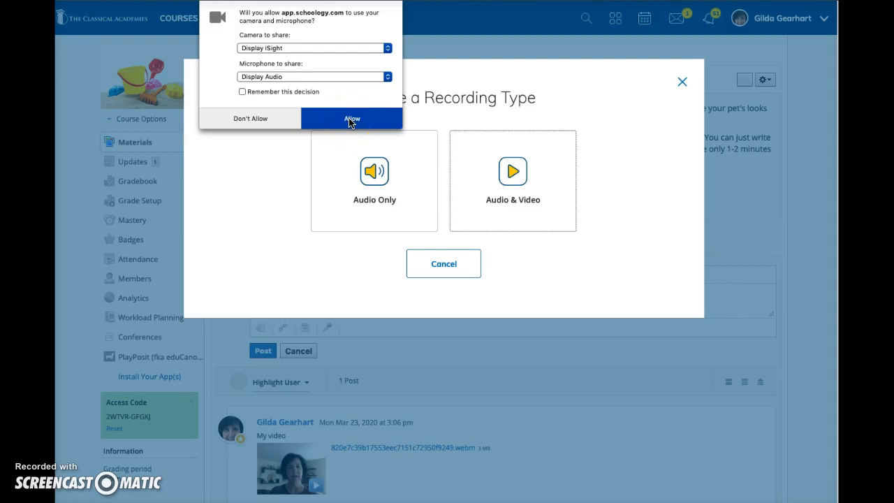
click(351, 118)
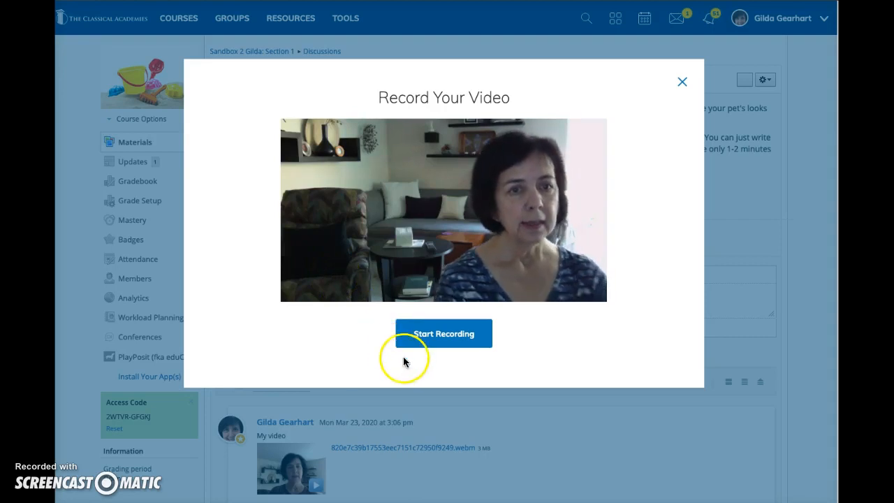
- Record a roughly seven-second webcam clip and stop the recording
click(444, 333)
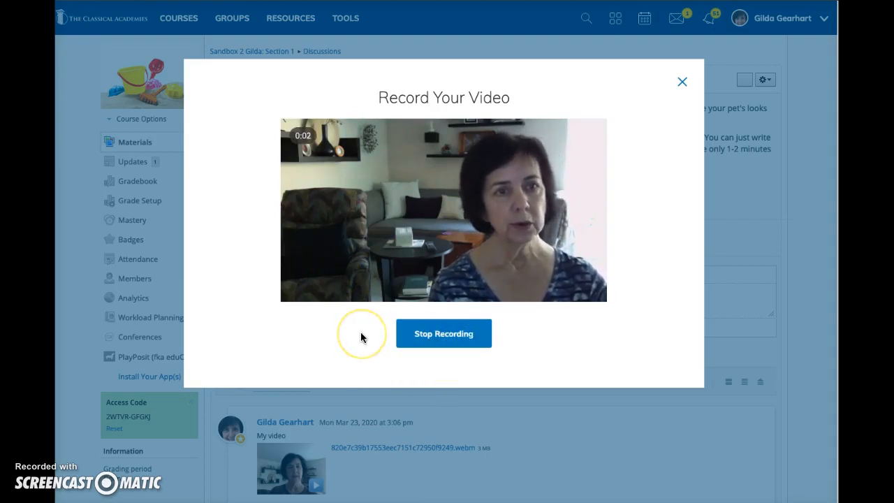
mouse_move(336, 345)
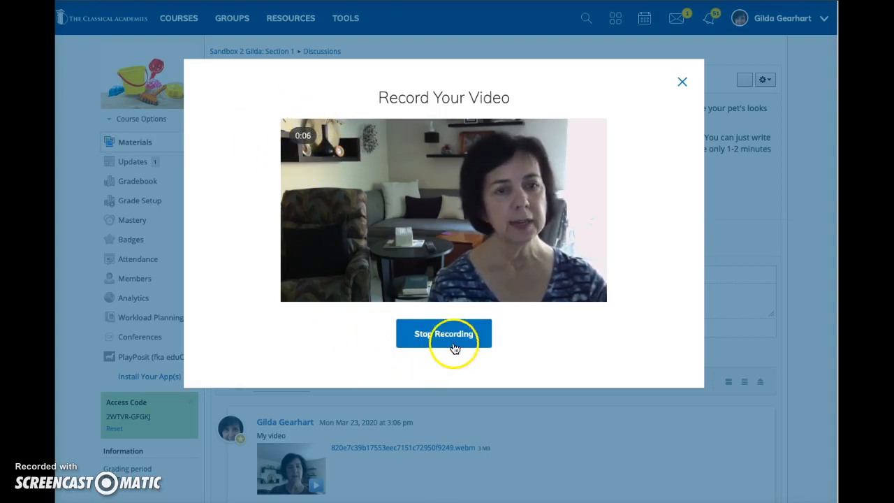
click(444, 334)
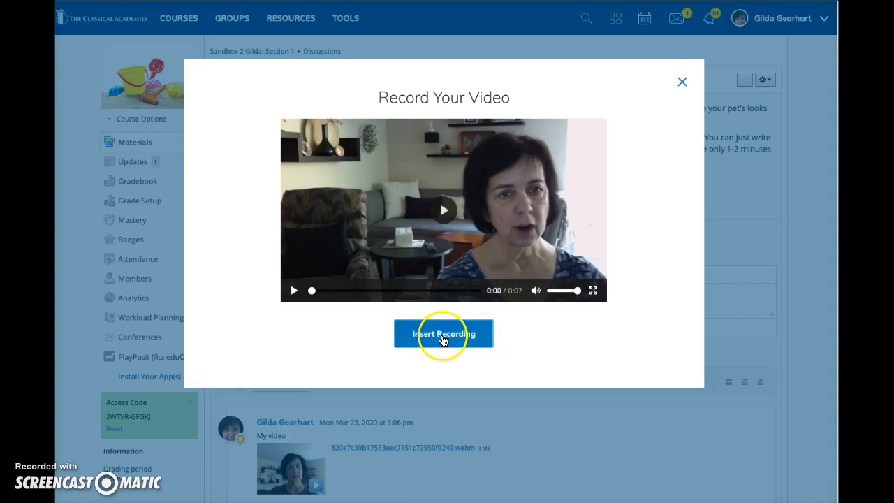
- Insert the webcam recording into the 'My video' comment and post it
click(443, 333)
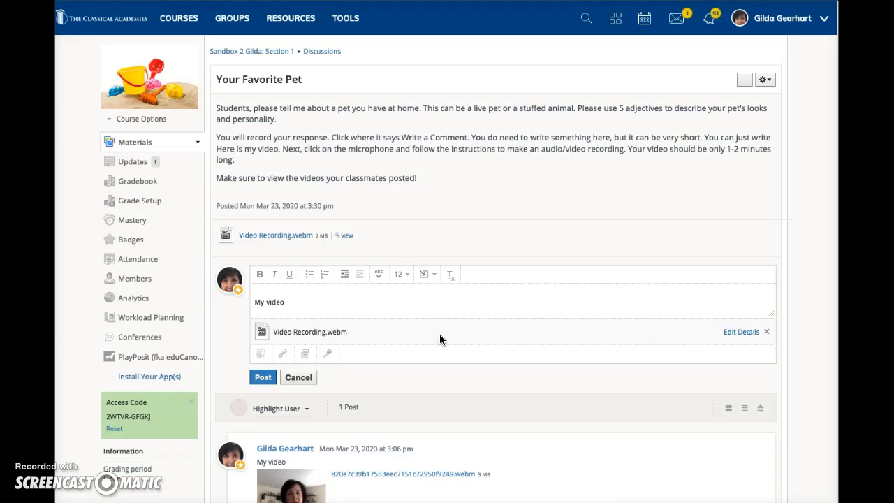
click(262, 378)
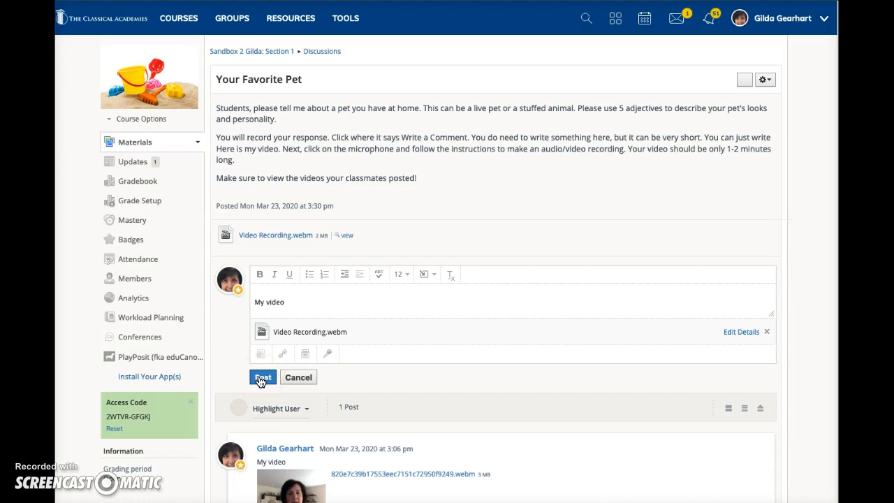
click(263, 377)
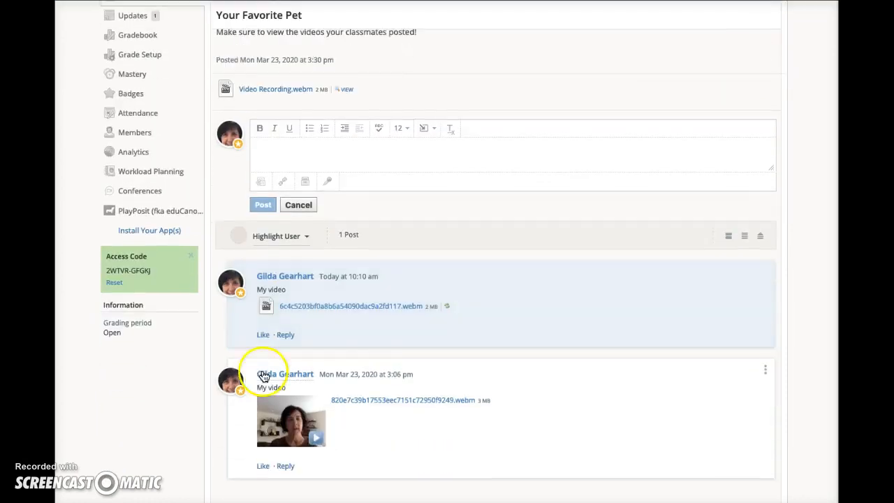